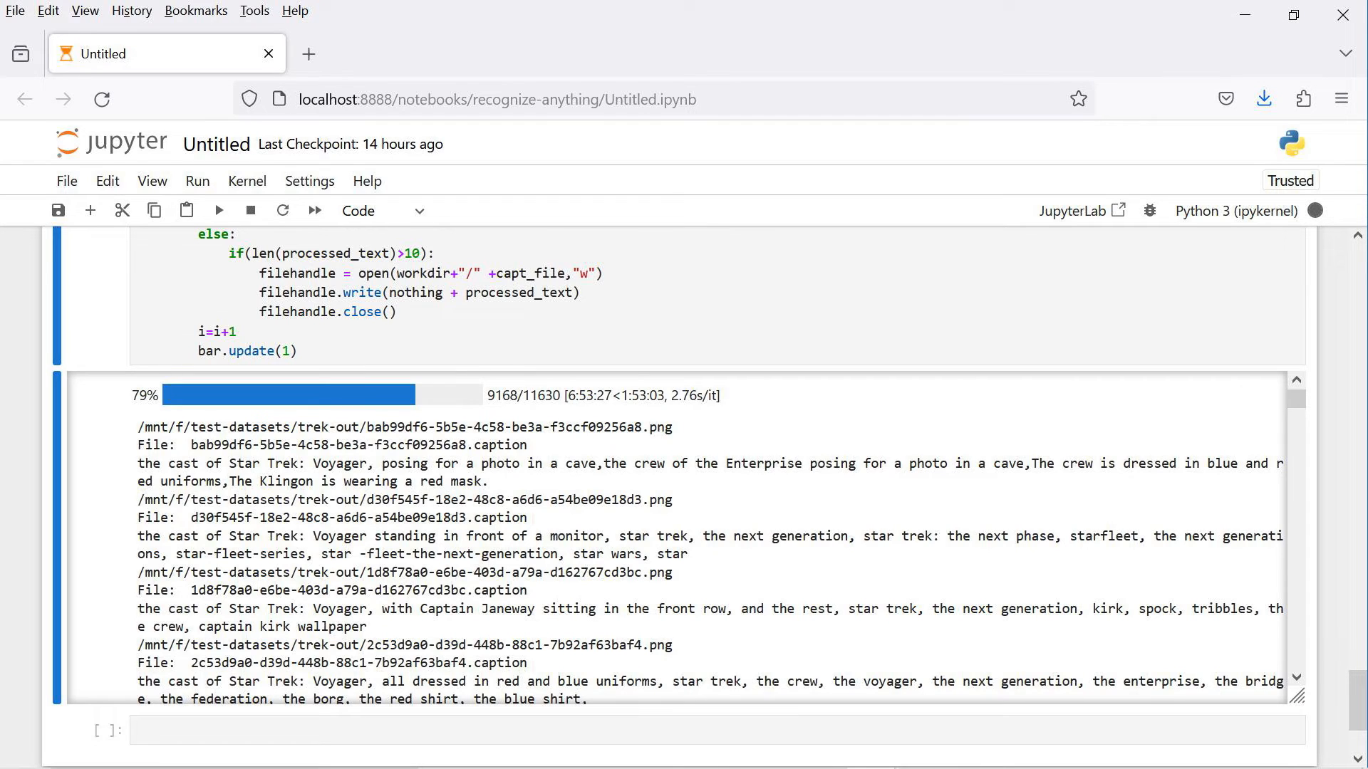
Zoom the browser out and scroll the captioning cell to review the loop's generation and cleanup code
key(Ctrl+-)
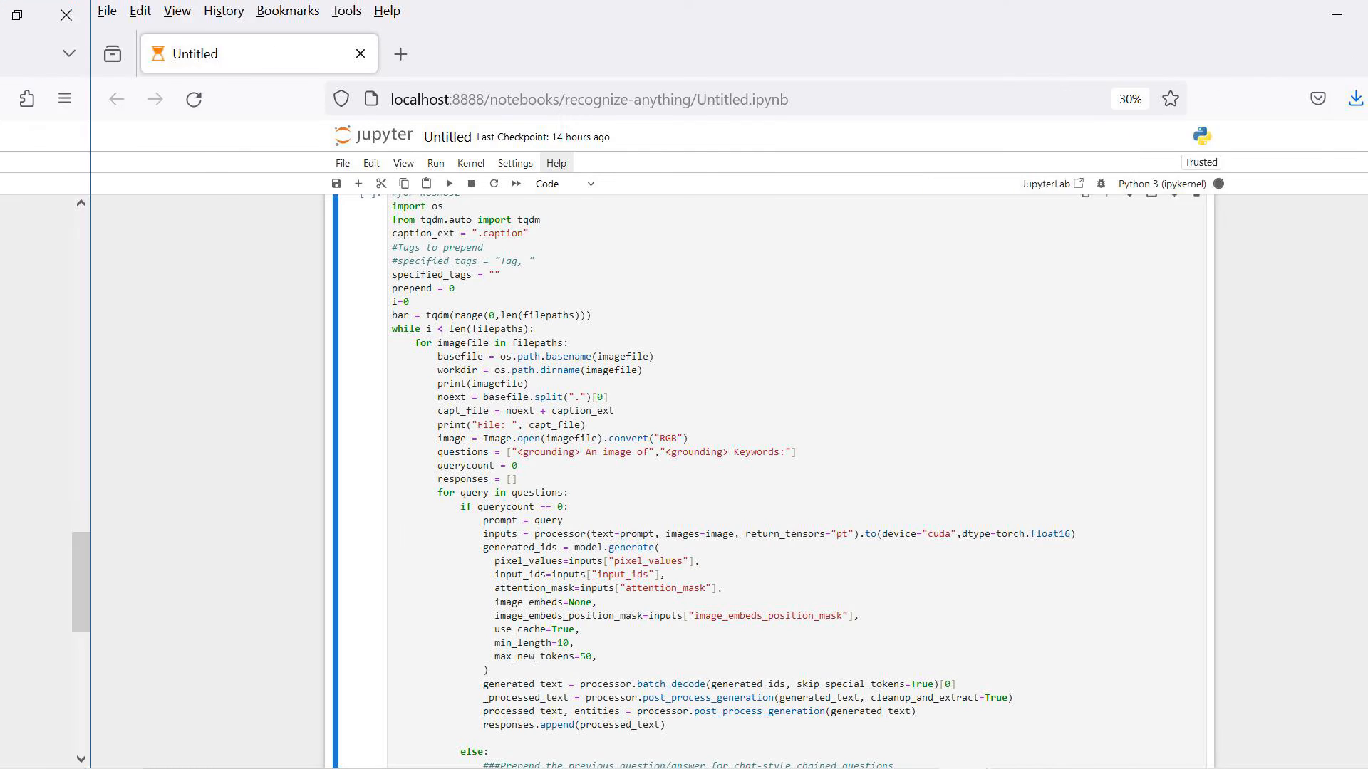
scroll(down, 3)
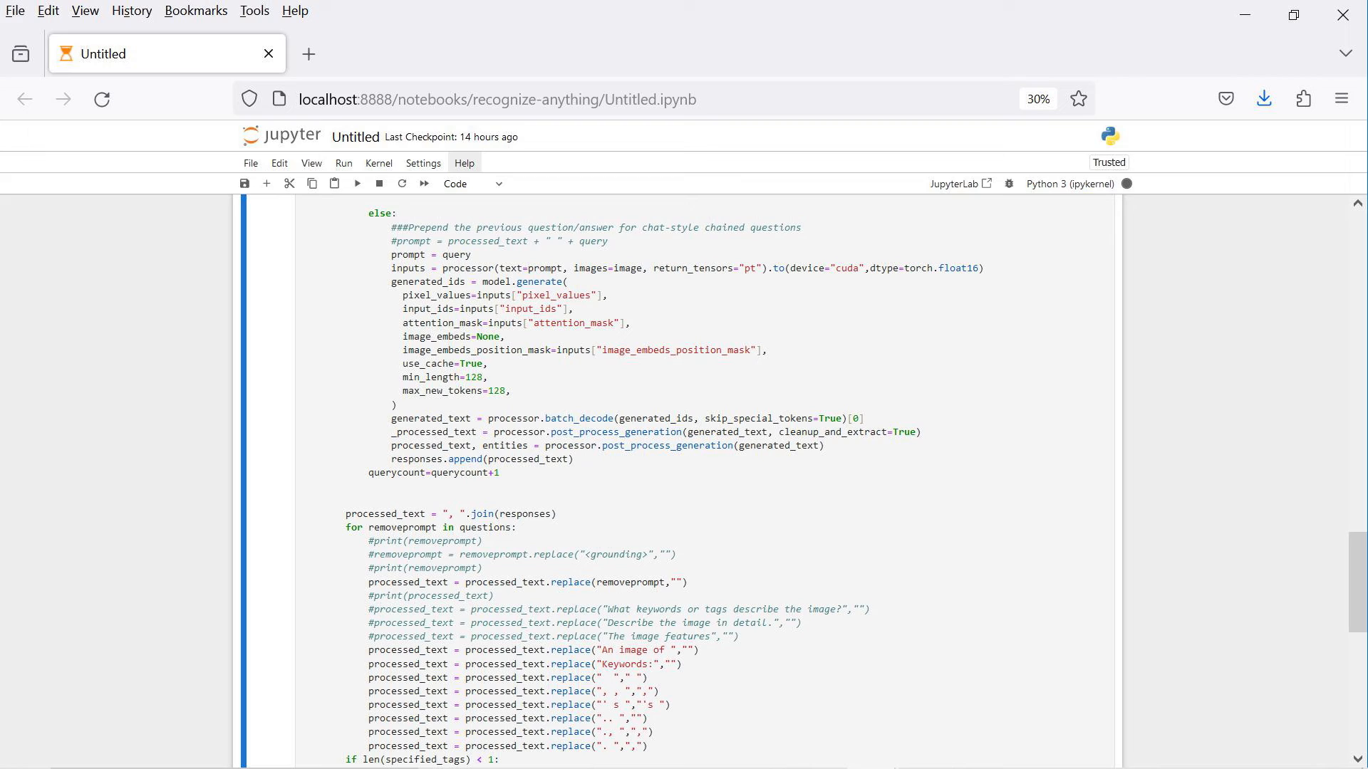